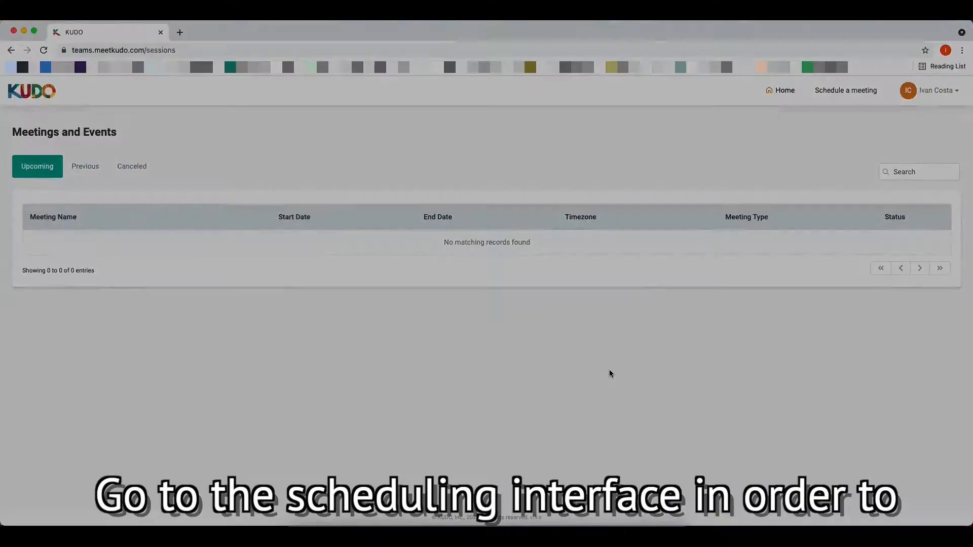
Leave the empty KUDO Meetings and Events list for the meeting scheduling form
{"action": "left_click", "coordinate": [846, 91]}
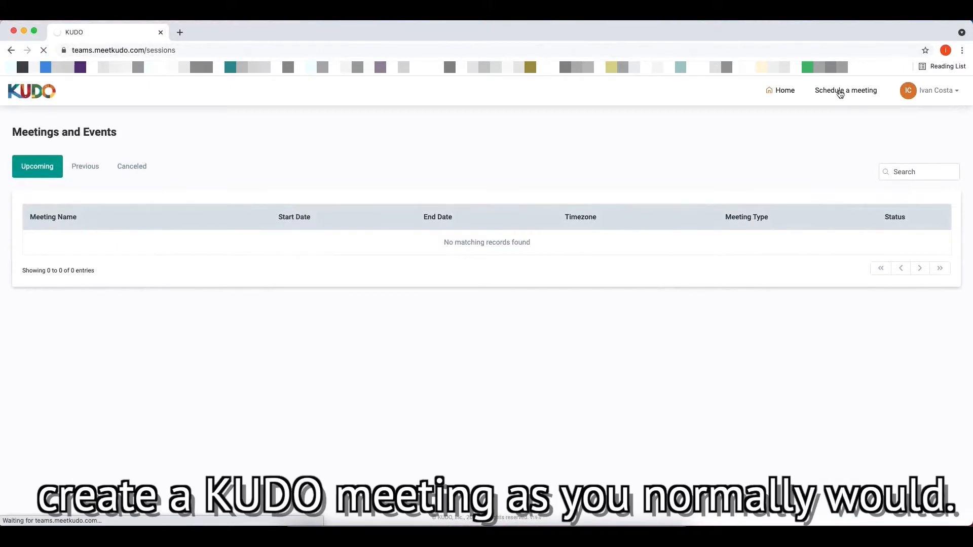
Title the KUDO meeting 'Ms Teams - KUDO Integration Meeting', add American Sign Language, and save
{"action": "left_click", "coordinate": [846, 90]}
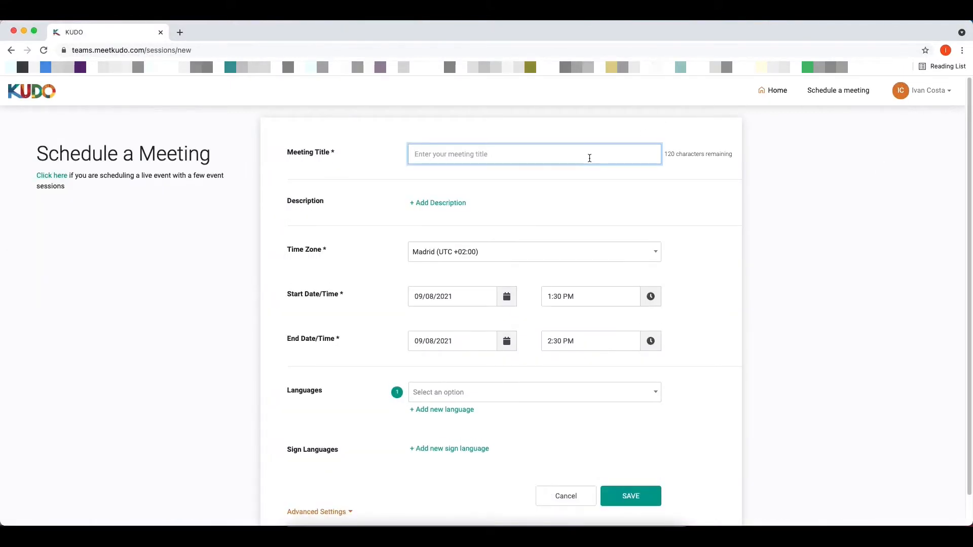
{"action": "type", "text": "Ms Teams - KUDO Integration Meeting"}
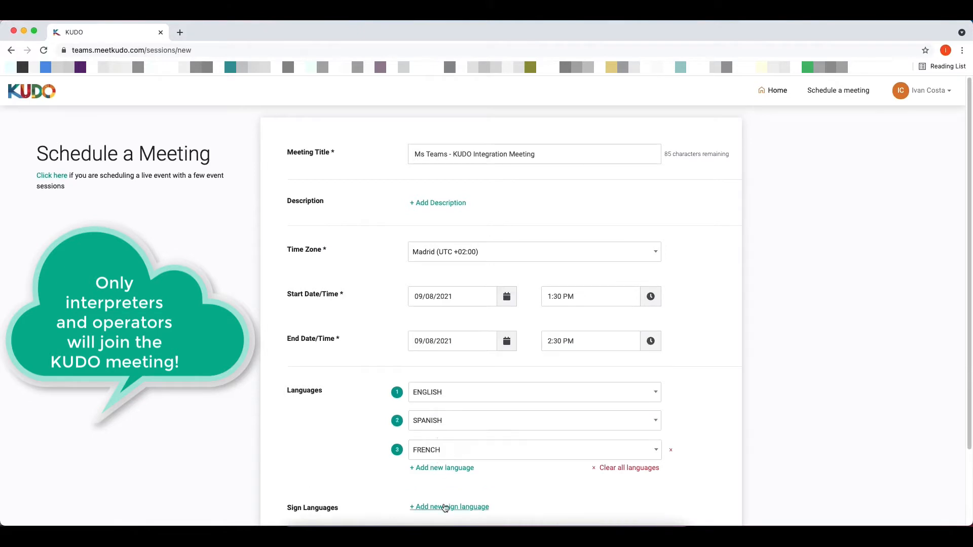
{"action": "left_click", "coordinate": [449, 507]}
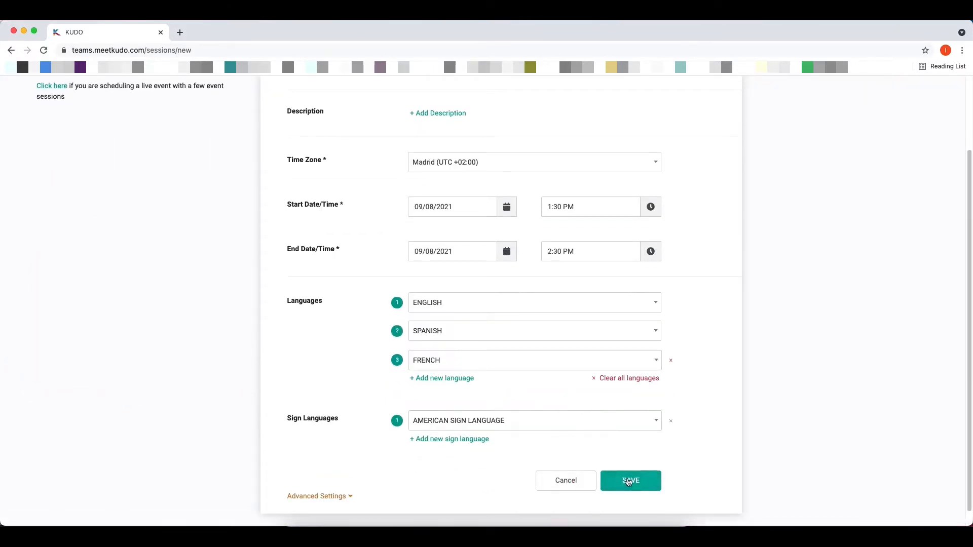
{"action": "left_click", "coordinate": [630, 481]}
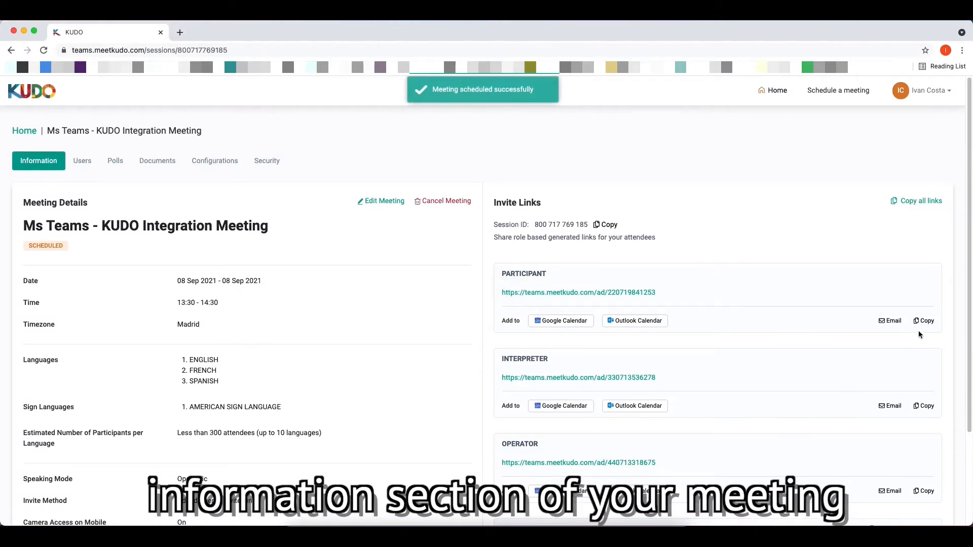
{"action": "left_click", "coordinate": [927, 321]}
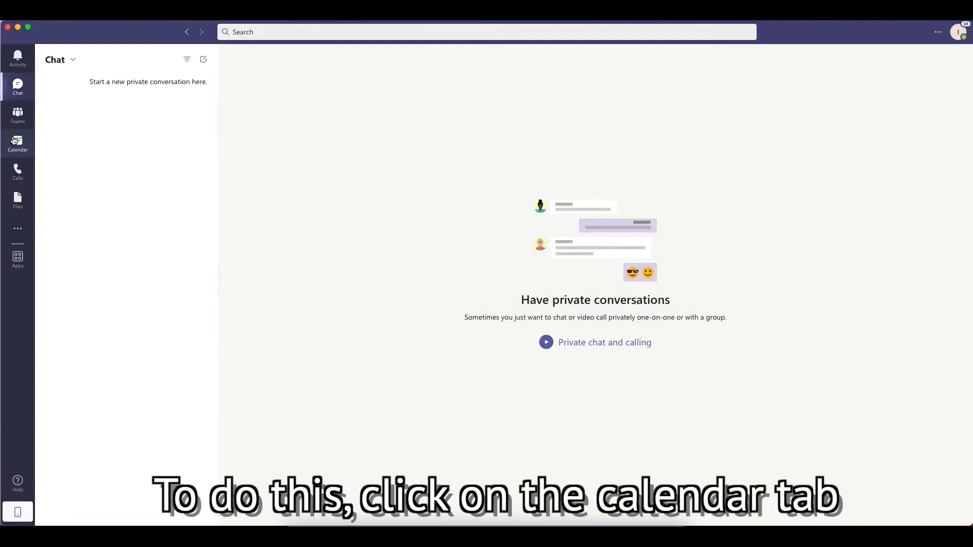
Send a Teams invite for 'Ms Teams - KUDO Integration Meeting', 13:30–14:30, including CS Team
{"action": "left_click", "coordinate": [17, 143]}
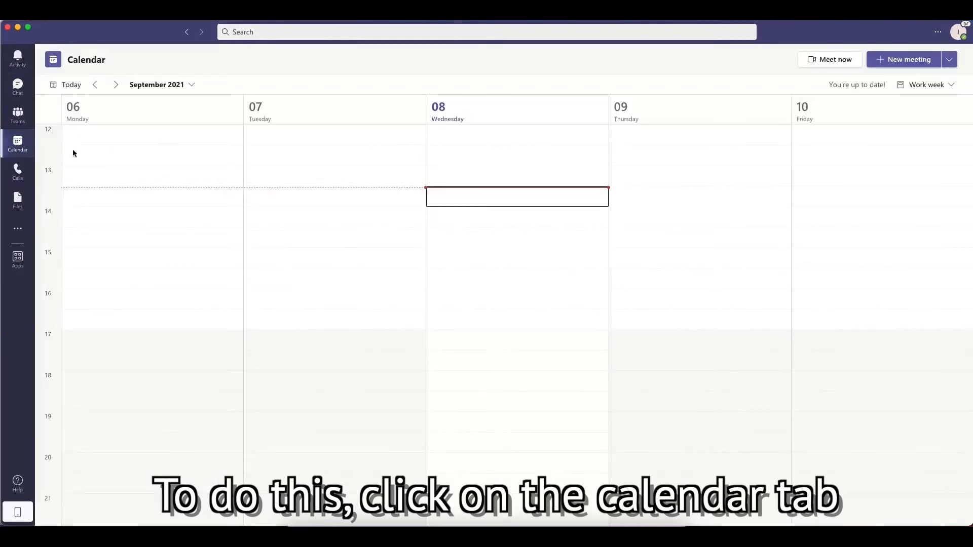
{"action": "left_click", "coordinate": [517, 196]}
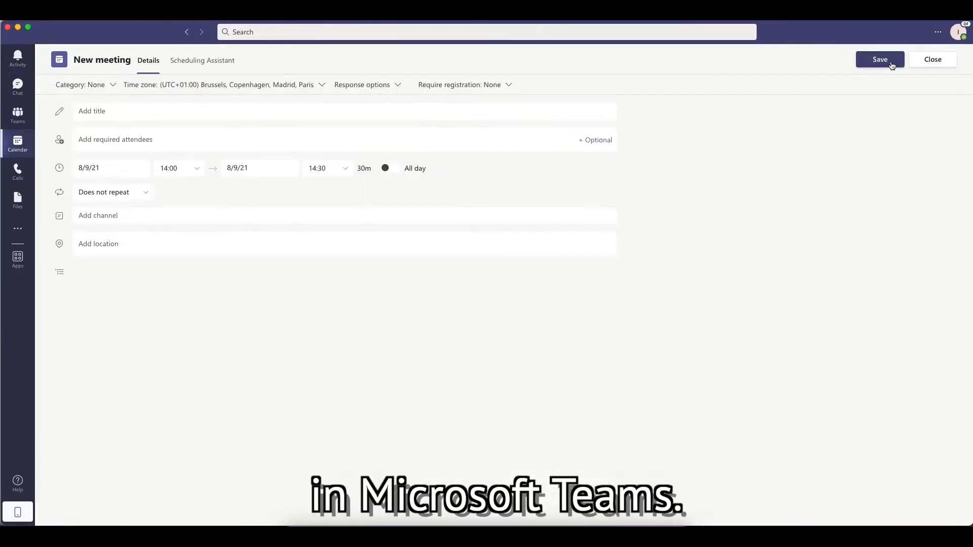
{"action": "type", "text": "Ms Teams - KUDO Integration Meeting"}
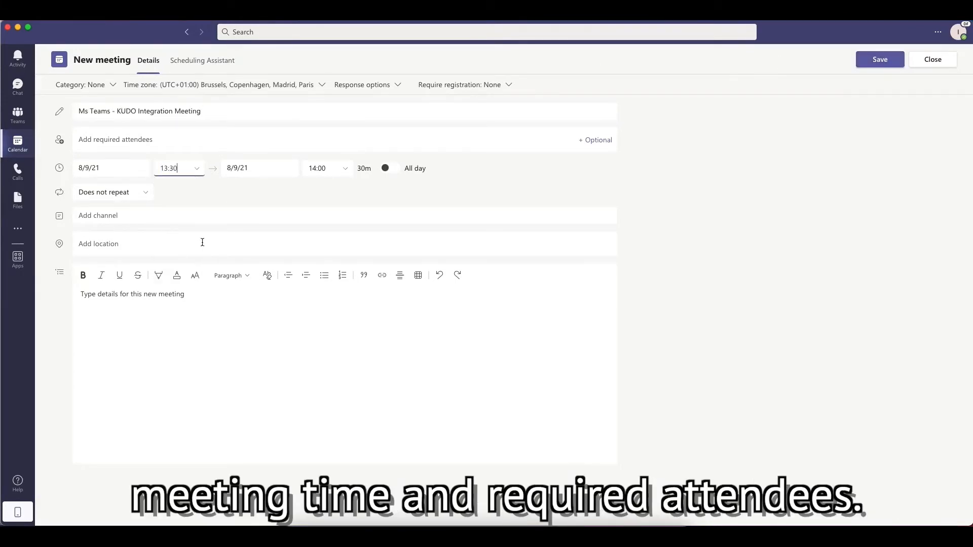
{"action": "type", "text": "ava"}
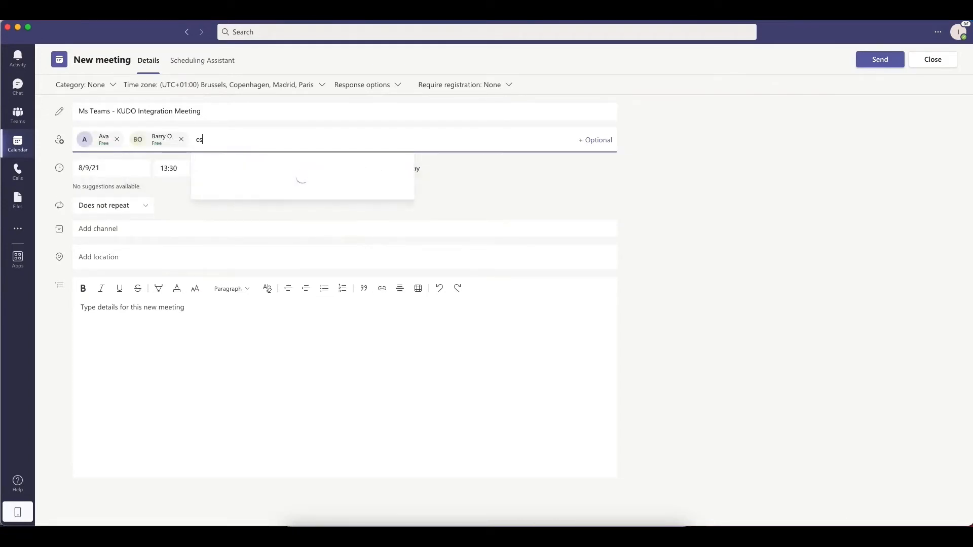
{"action": "left_click", "coordinate": [301, 177]}
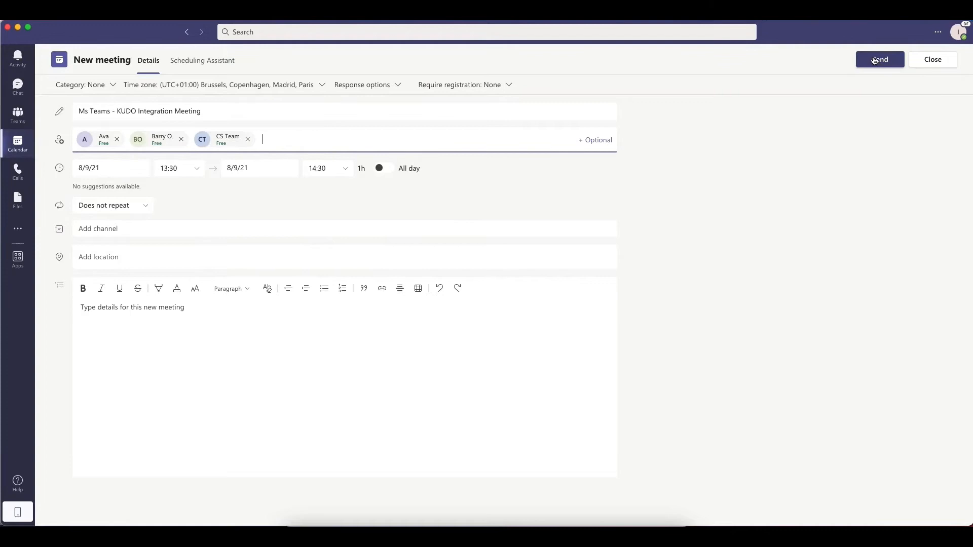
{"action": "left_click", "coordinate": [880, 59]}
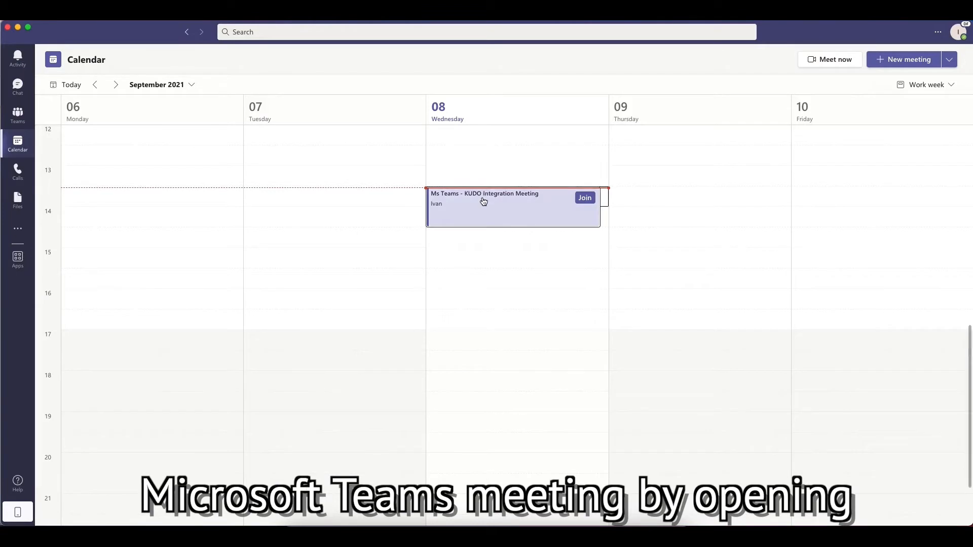
Open the integration meeting's details and bring up the Add a tab gallery
{"action": "left_click", "coordinate": [485, 201]}
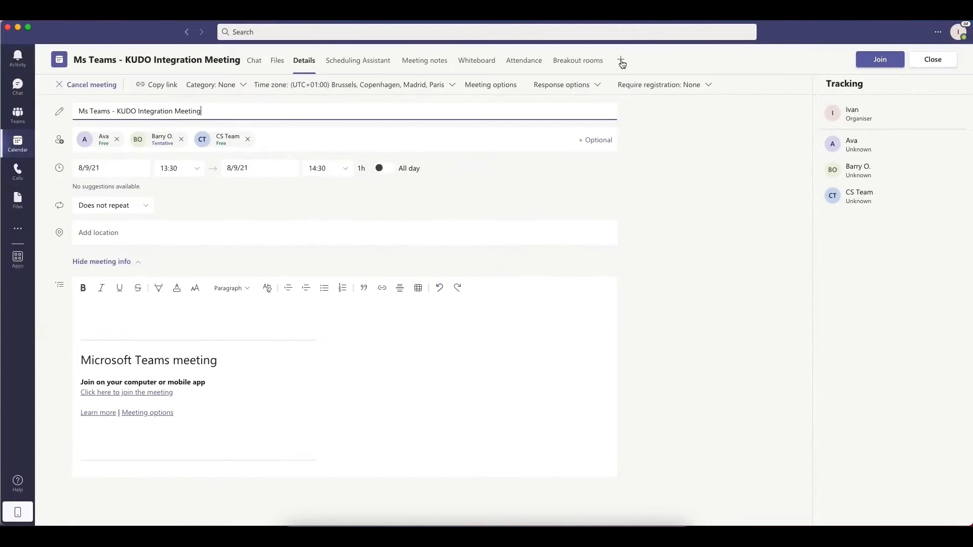
{"action": "left_click", "coordinate": [621, 61]}
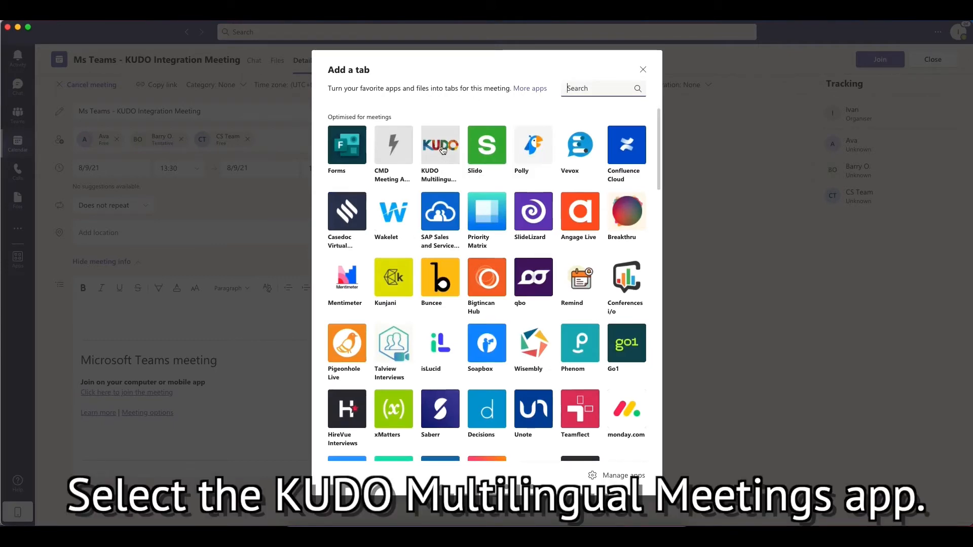
Select KUDO Multilingual Meetings in Add a tab and confirm adding it
{"action": "left_click", "coordinate": [440, 145]}
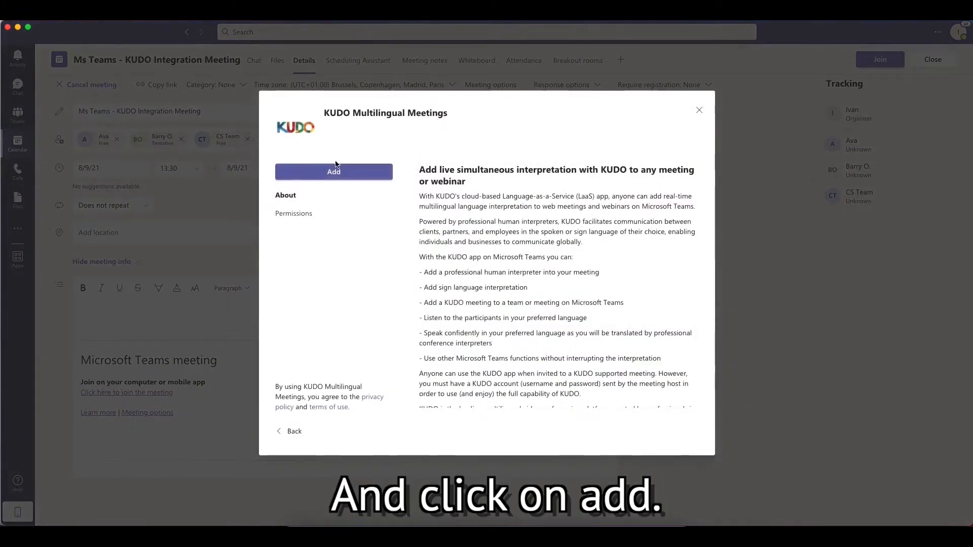
{"action": "left_click", "coordinate": [329, 171]}
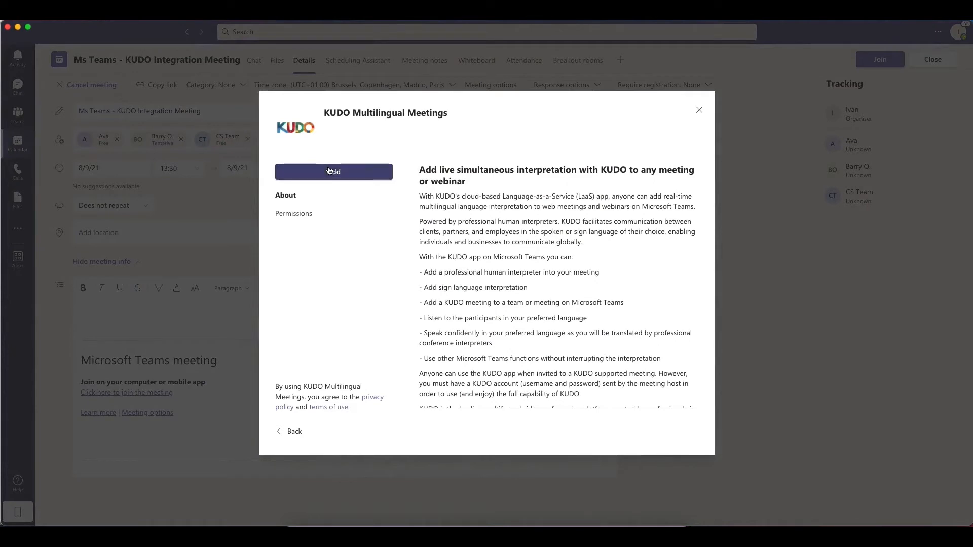
{"action": "left_click", "coordinate": [699, 109]}
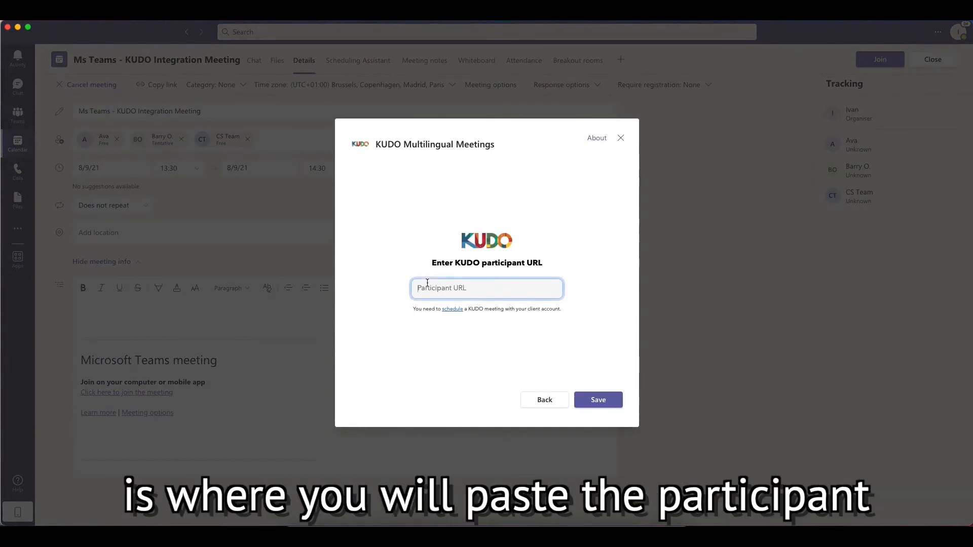
{"action": "type", "text": "//teams.meetkudo.com/ad/220719841253"}
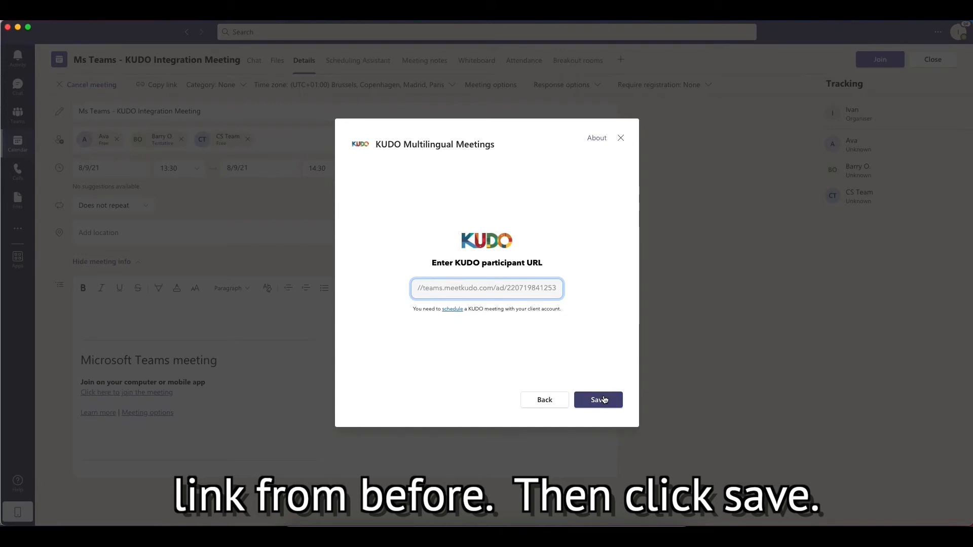
{"action": "left_click", "coordinate": [598, 400]}
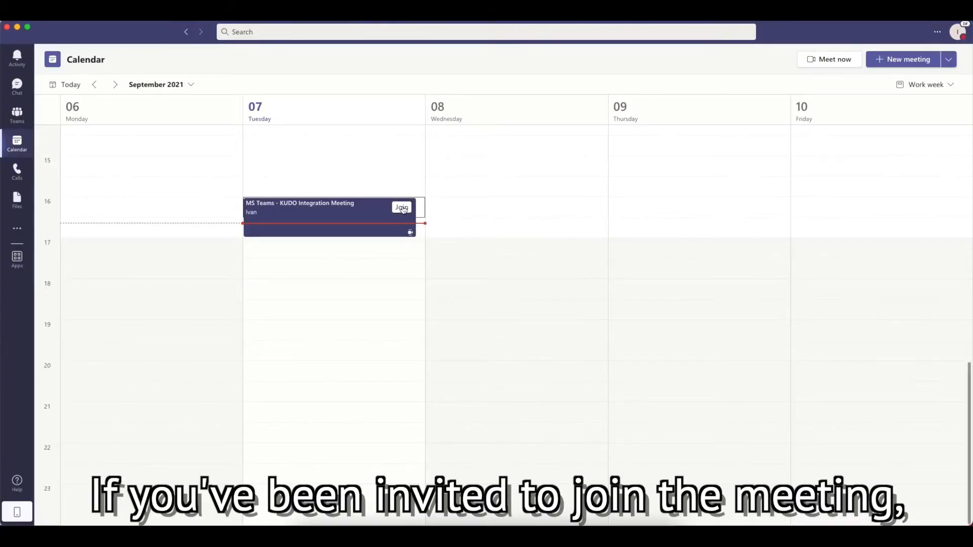
Join the integration meeting from the calendar with the chosen audio settings
{"action": "left_click", "coordinate": [402, 207]}
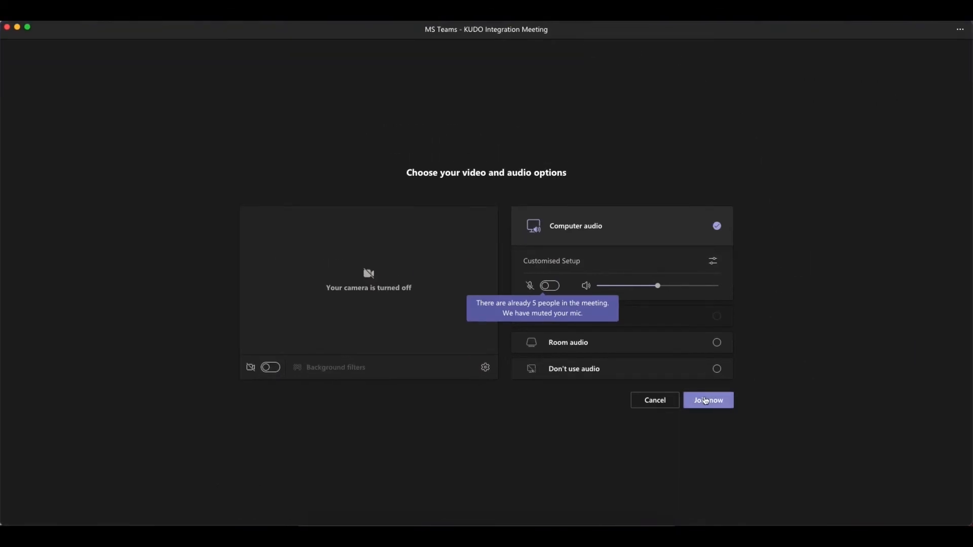
{"action": "left_click", "coordinate": [708, 400]}
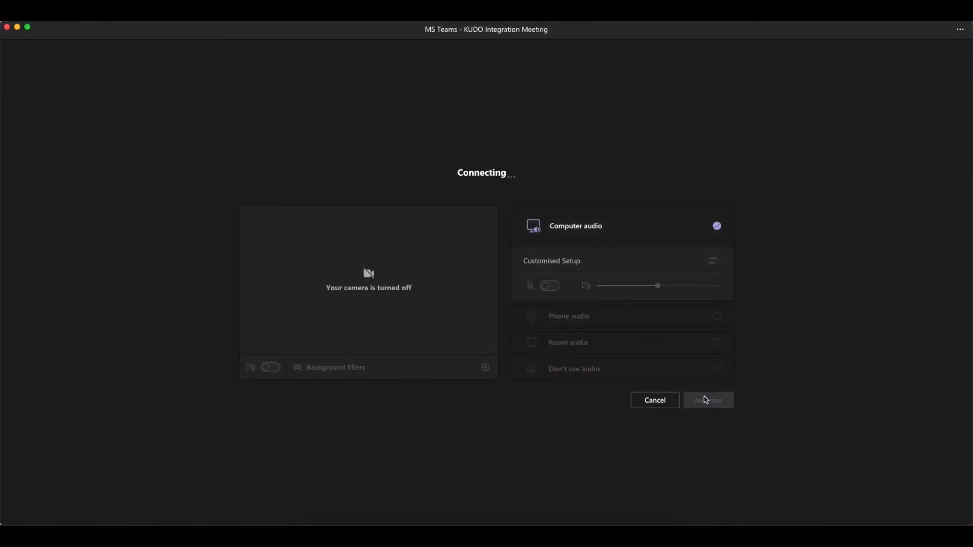
{"action": "left_click", "coordinate": [708, 400]}
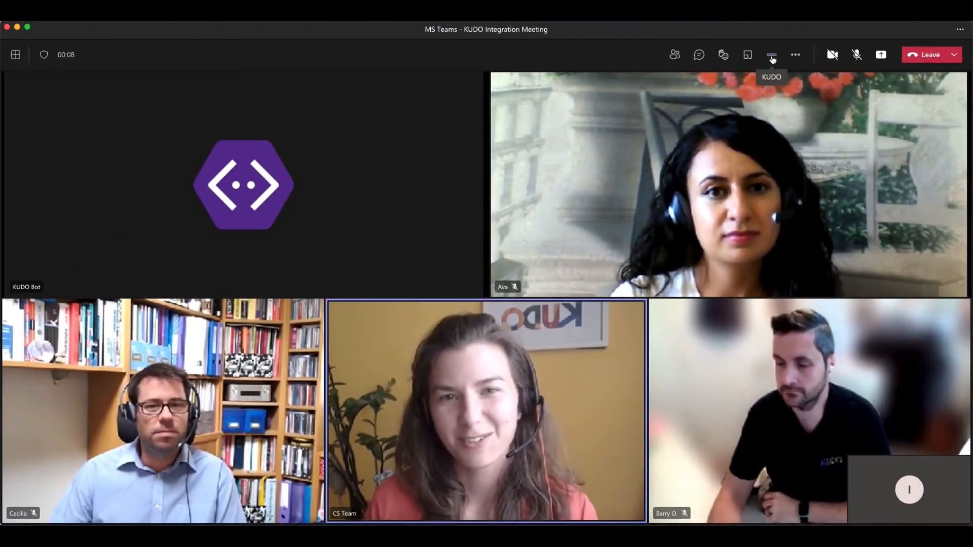
Open the KUDO panel and cycle interpretation through French and Spanish to American Sign Language
{"action": "left_click", "coordinate": [771, 55]}
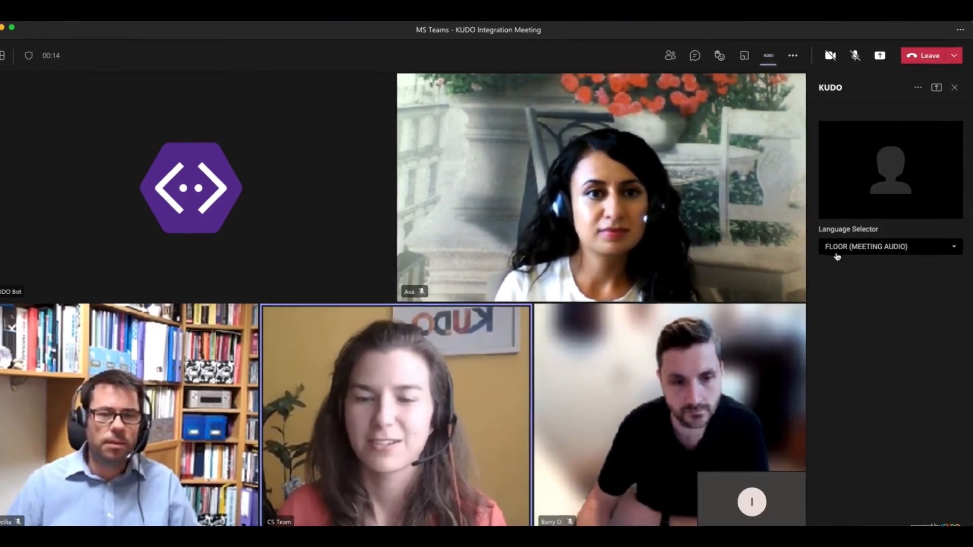
{"action": "left_click", "coordinate": [890, 246]}
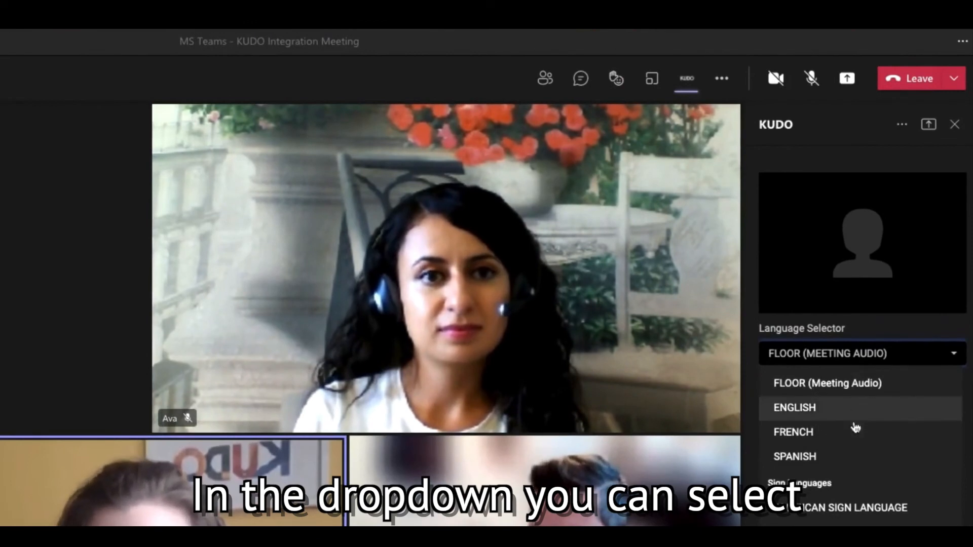
{"action": "left_click", "coordinate": [793, 433]}
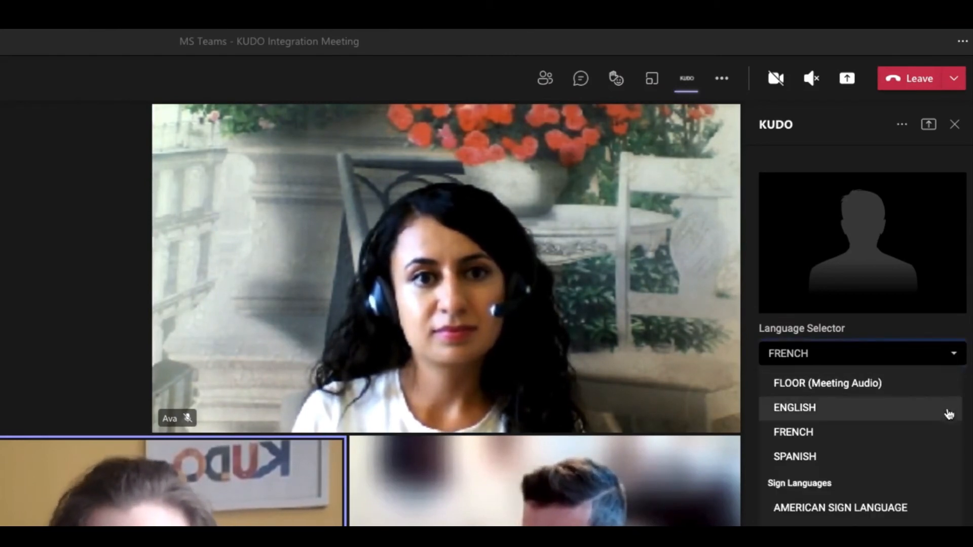
{"action": "left_click", "coordinate": [795, 457]}
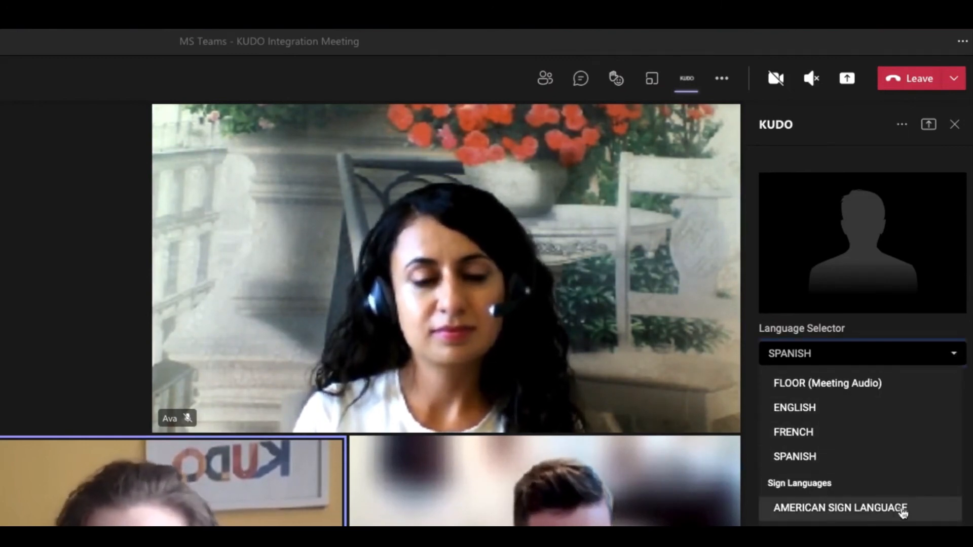
{"action": "left_click", "coordinate": [838, 508]}
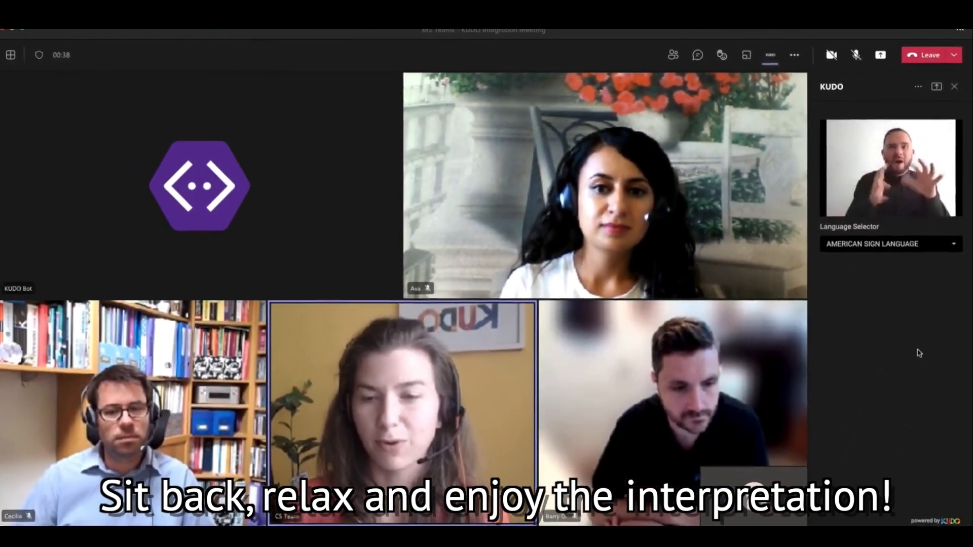